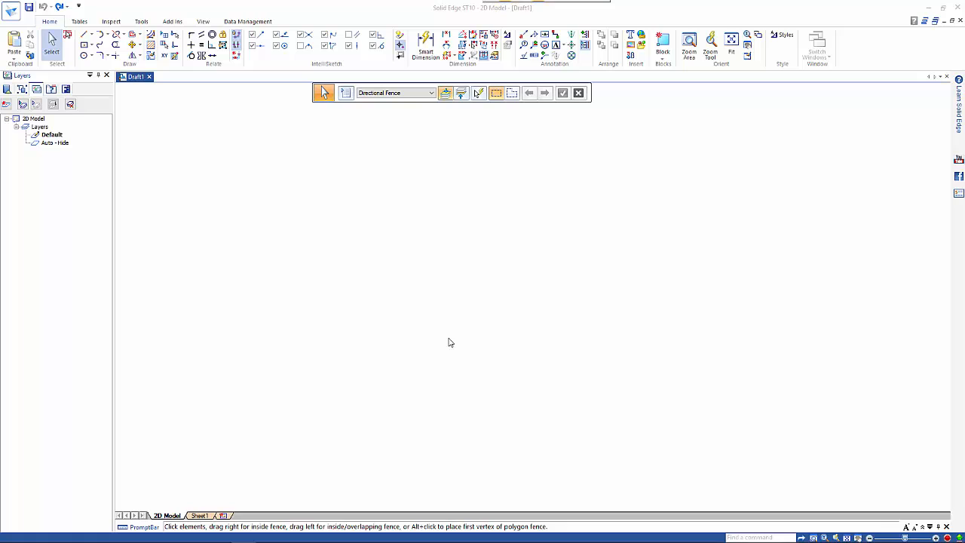
pyautogui.moveTo(338, 196)
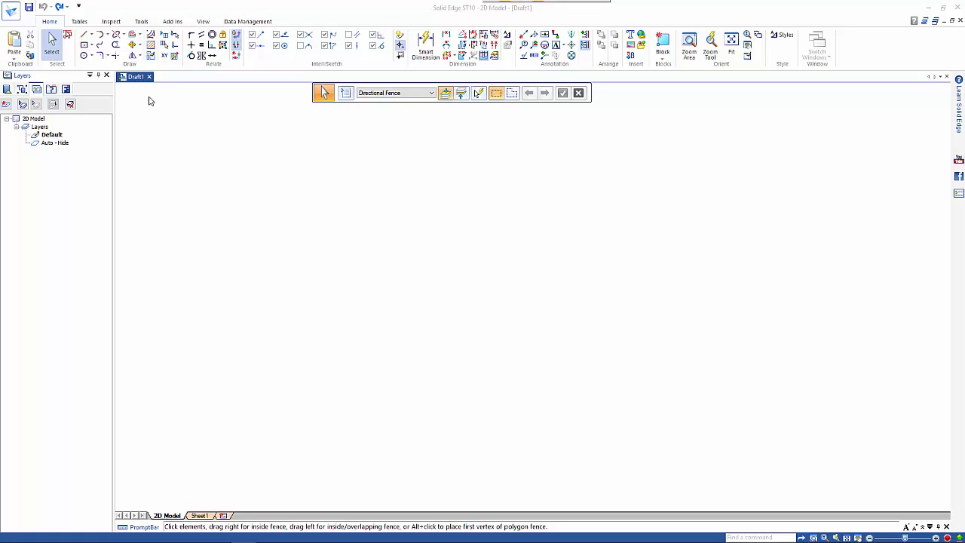
pyautogui.moveTo(174, 470)
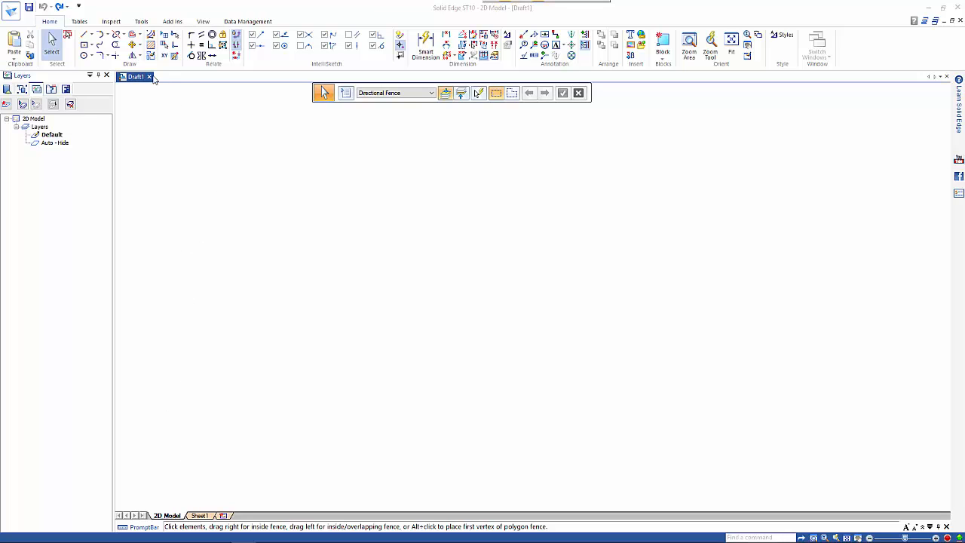
# Show the 2D Model sheet view display options from the View tab.
pyautogui.click(203, 21)
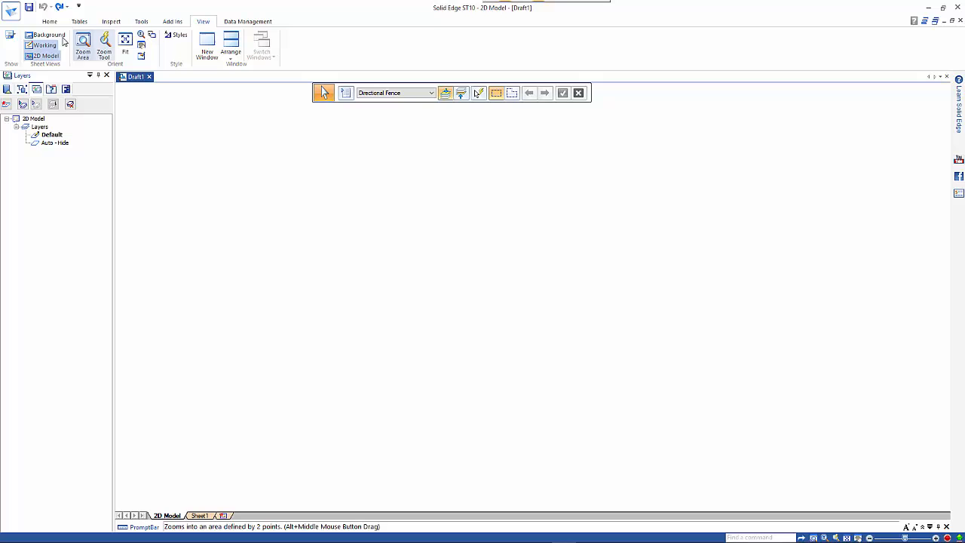
pyautogui.moveTo(45, 56)
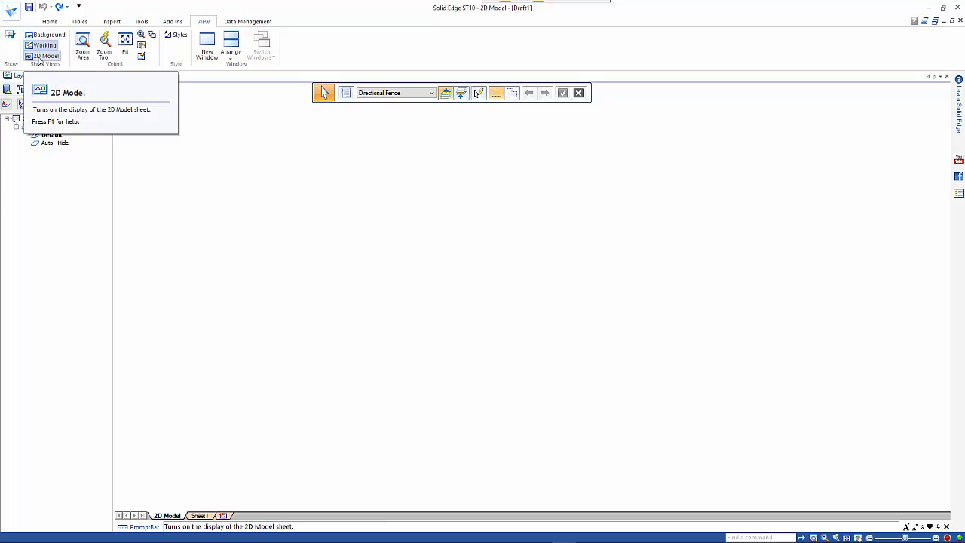
pyautogui.click(46, 55)
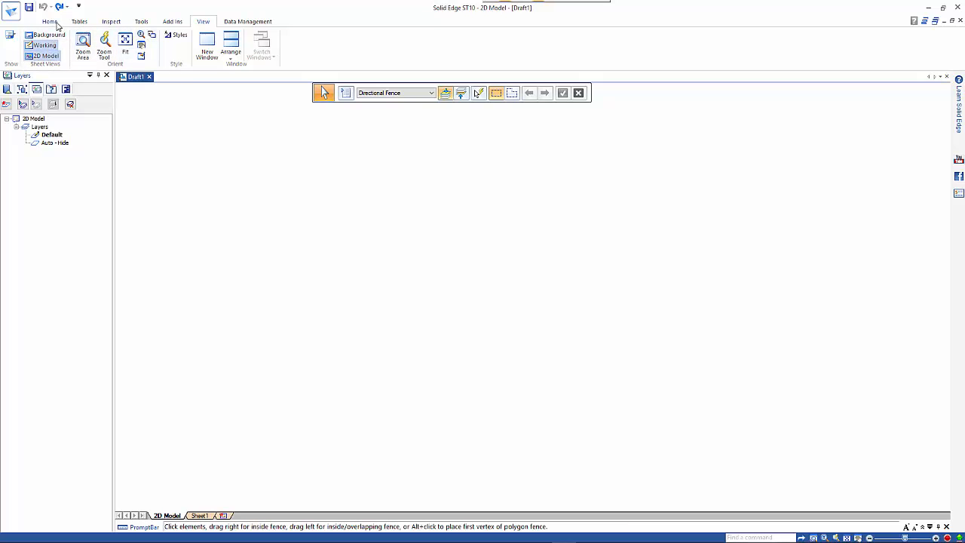
# In Grid Options, show the grid as lines and snap to grid lines.
pyautogui.click(50, 20)
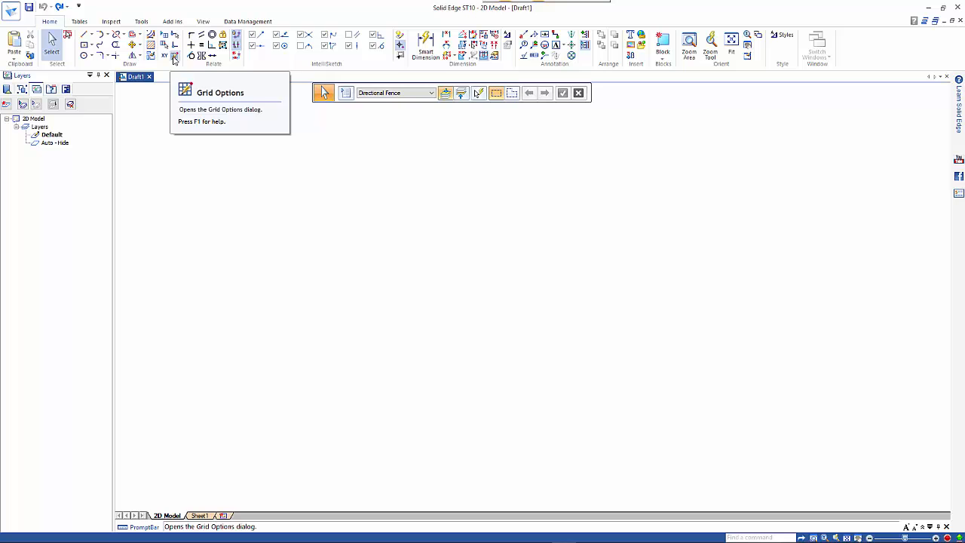
pyautogui.click(174, 56)
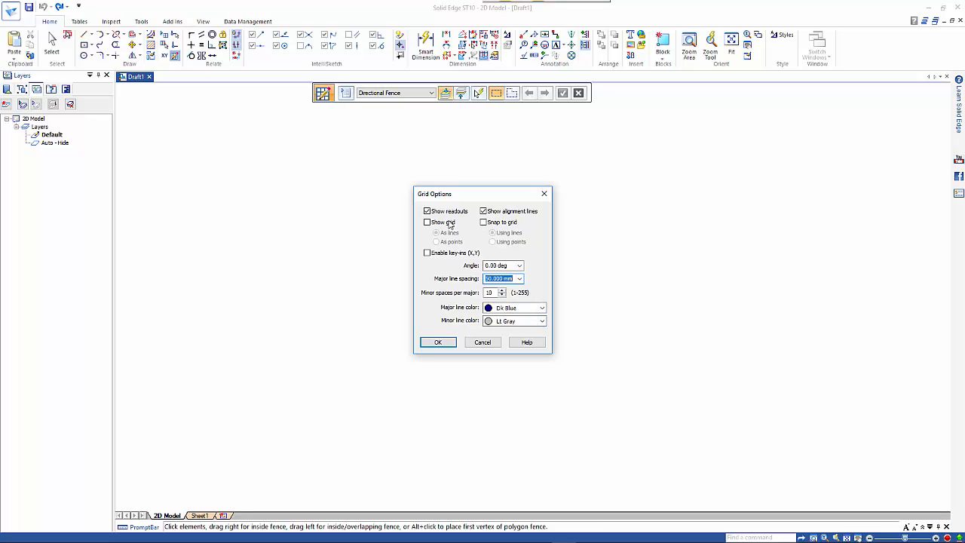
pyautogui.click(427, 222)
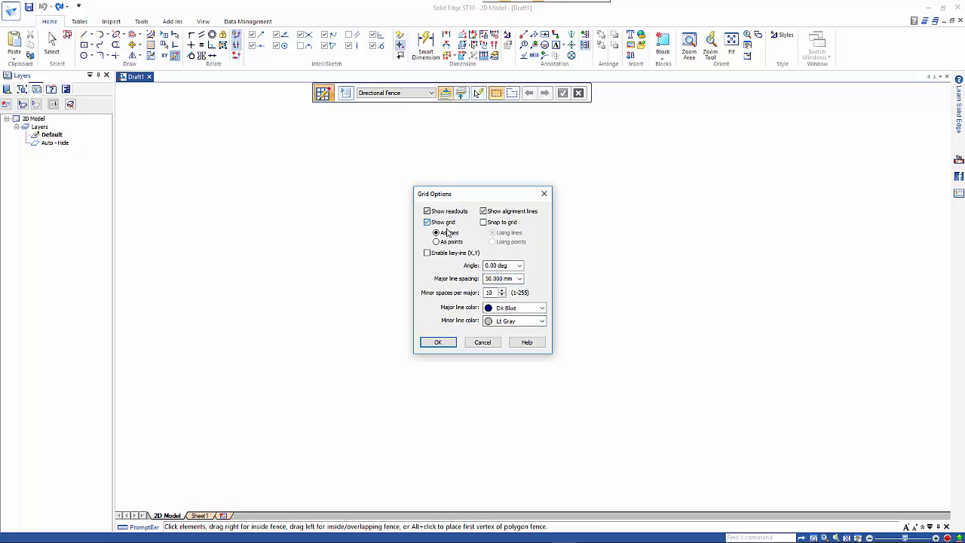
pyautogui.click(436, 233)
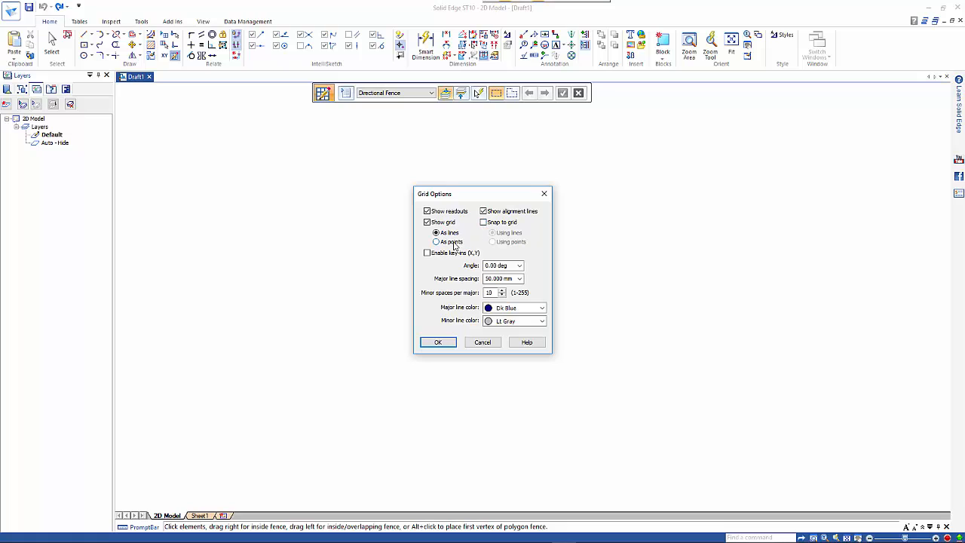
pyautogui.moveTo(475, 232)
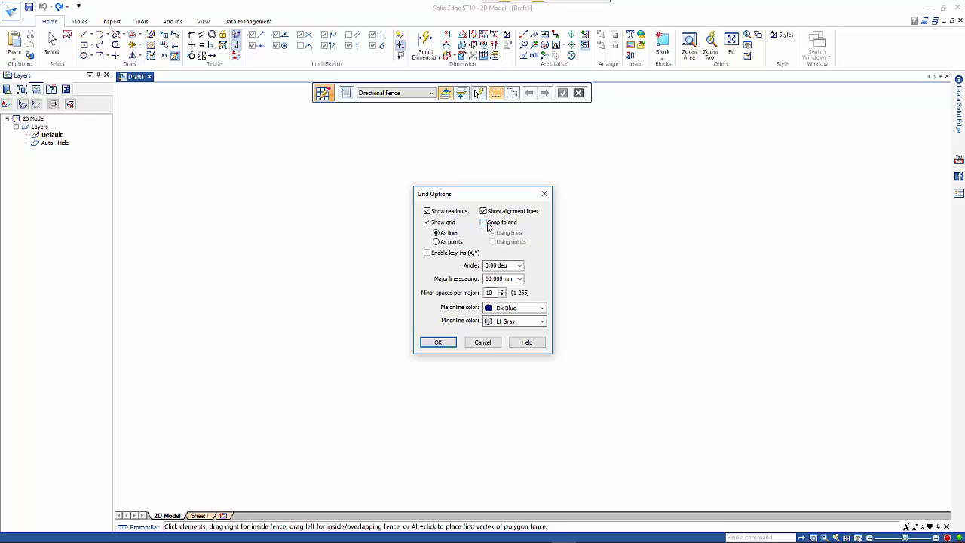
pyautogui.click(482, 222)
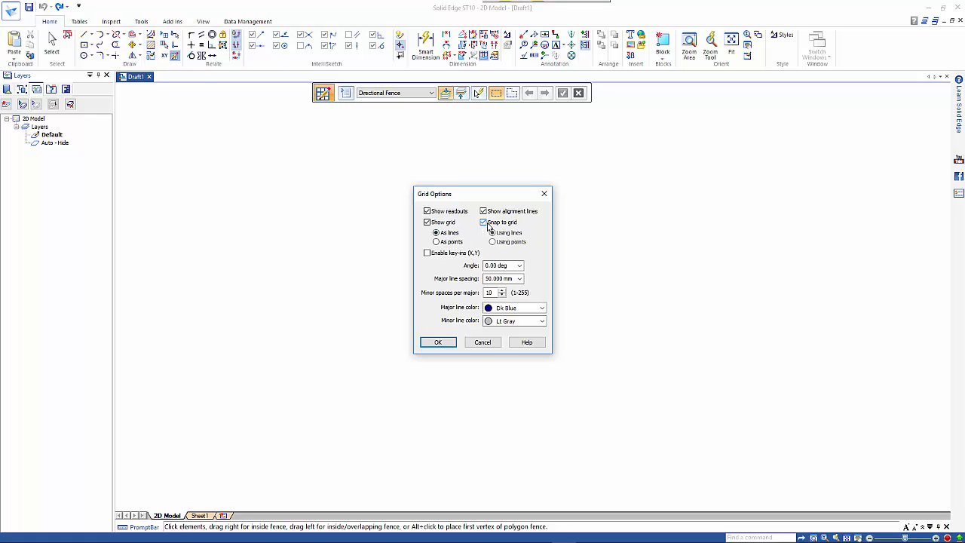
pyautogui.click(439, 342)
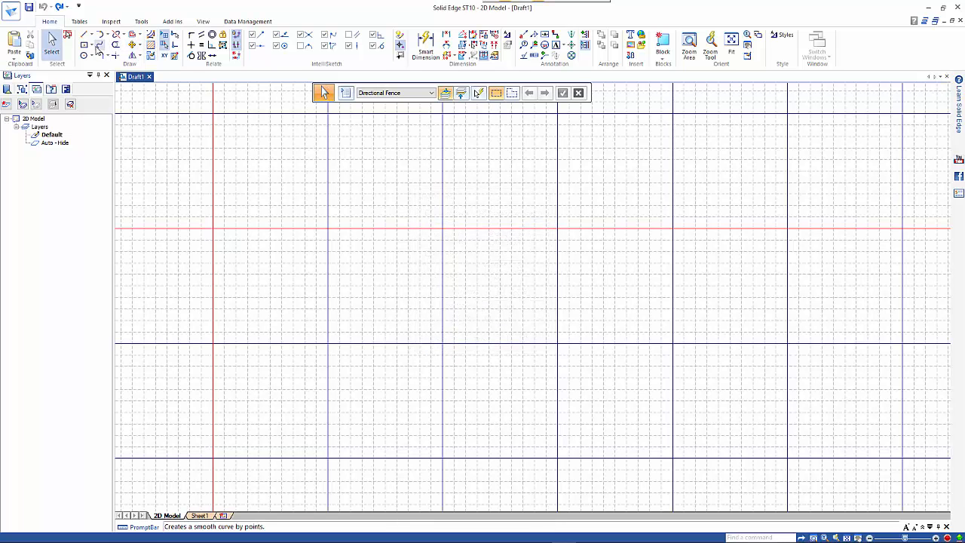
pyautogui.moveTo(175, 35)
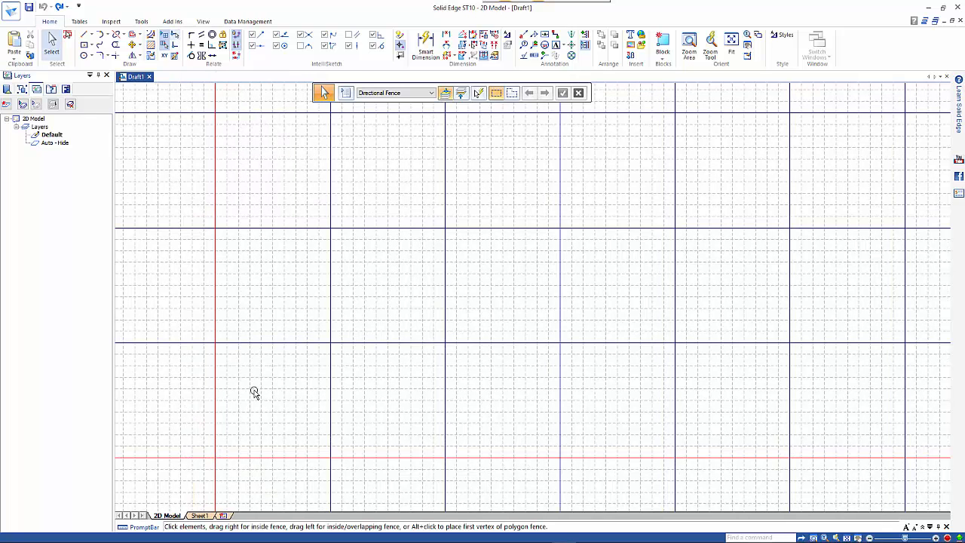
pyautogui.moveTo(121, 55)
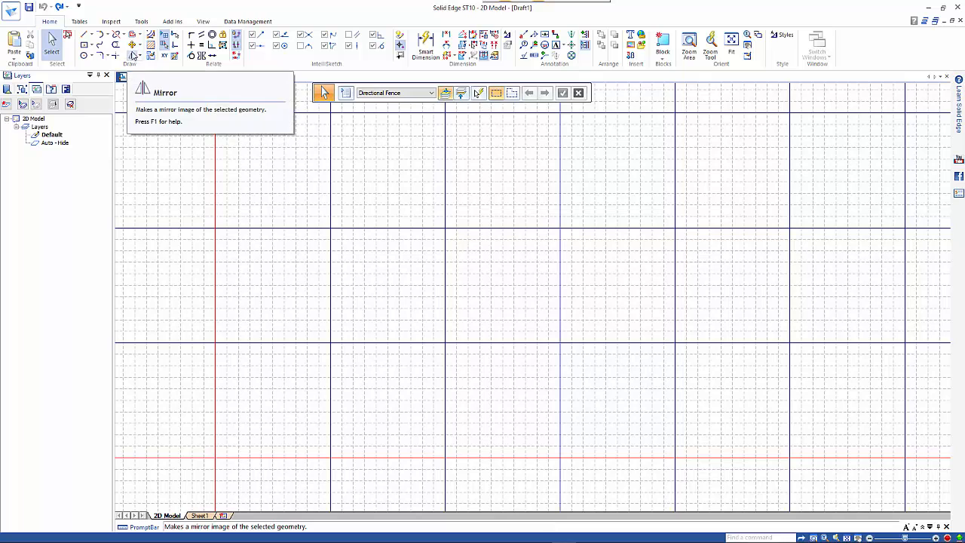
# Start the Line command to draw the stepped 245 mm front profile from the origin.
pyautogui.click(85, 34)
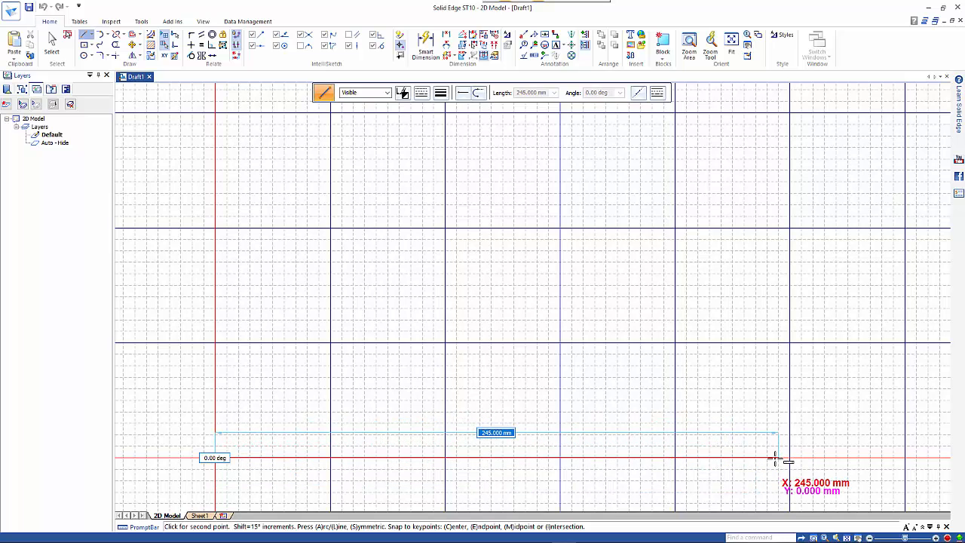
pyautogui.moveTo(790, 459)
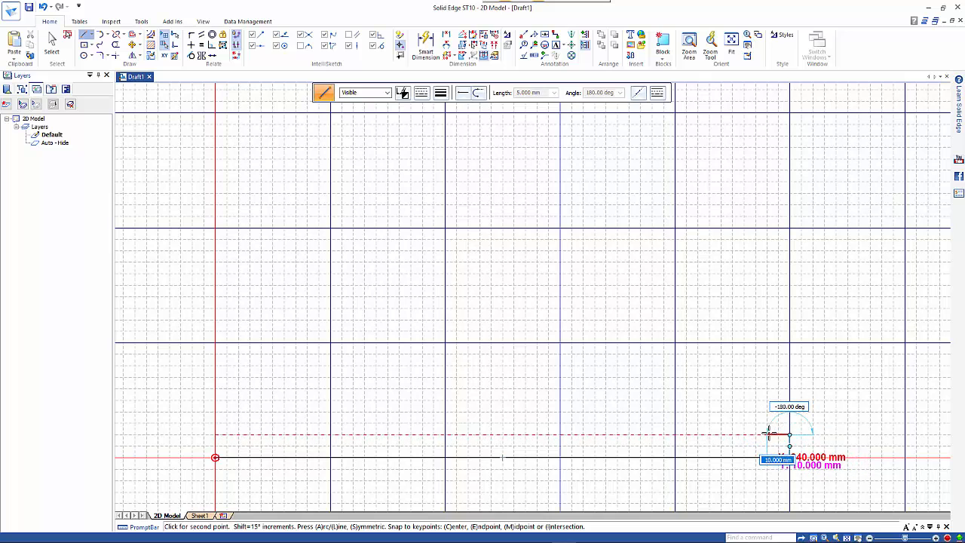
pyautogui.moveTo(328, 408)
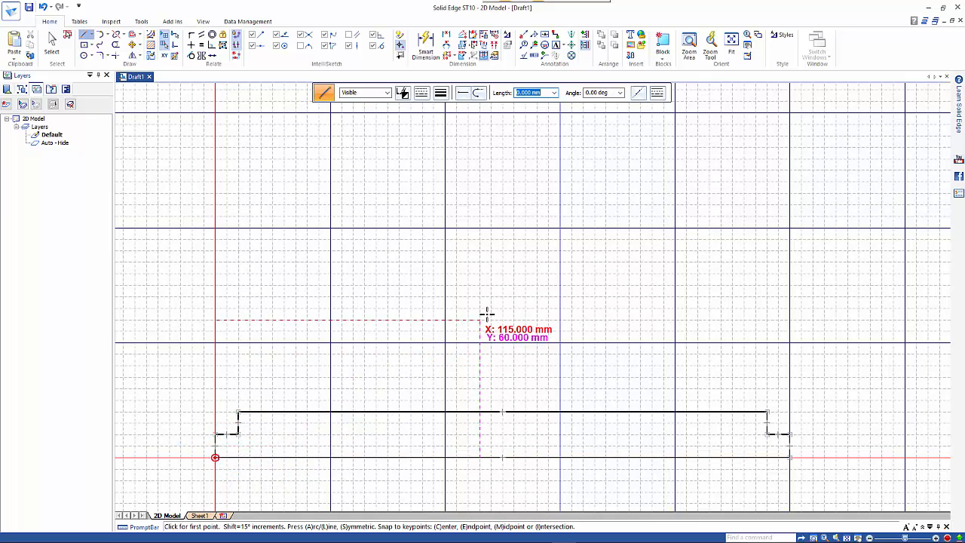
pyautogui.moveTo(203, 93)
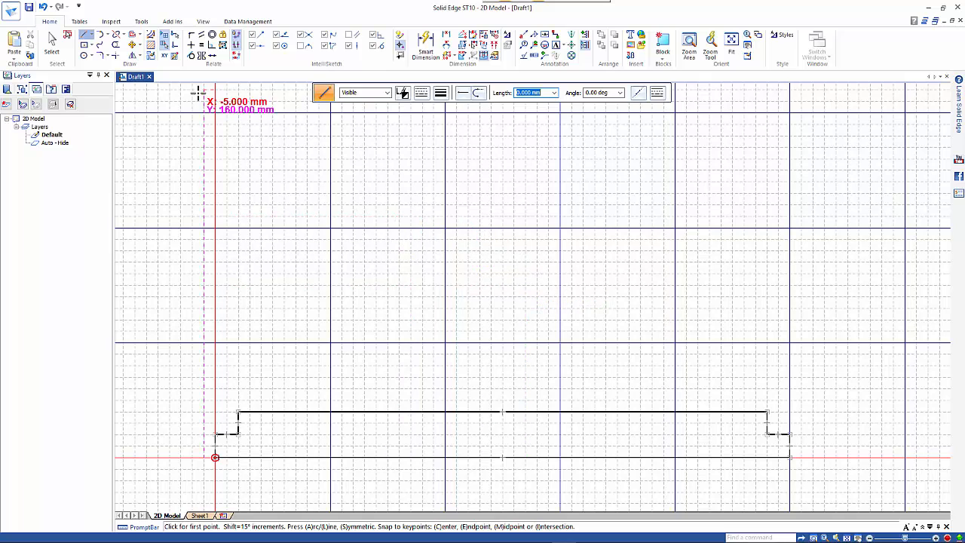
pyautogui.moveTo(175, 35)
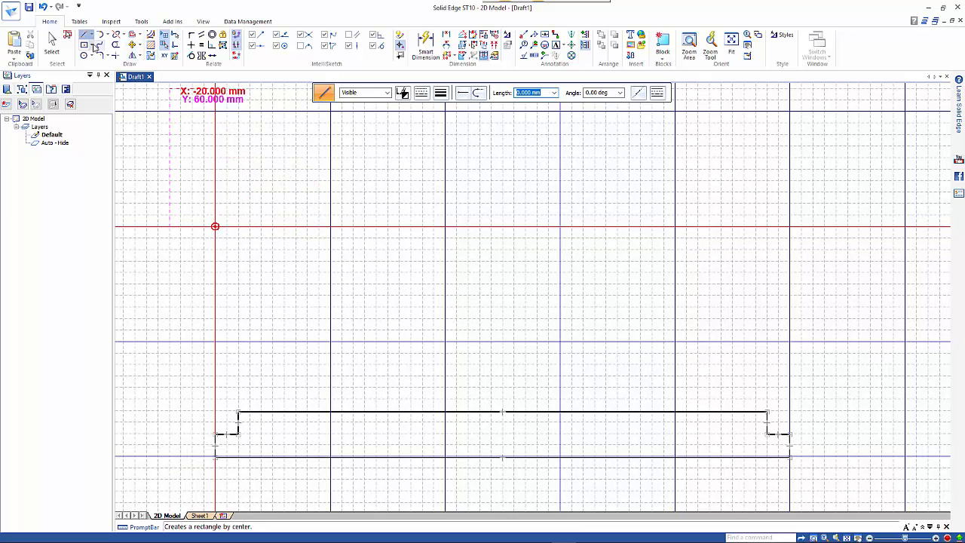
pyautogui.moveTo(85, 36)
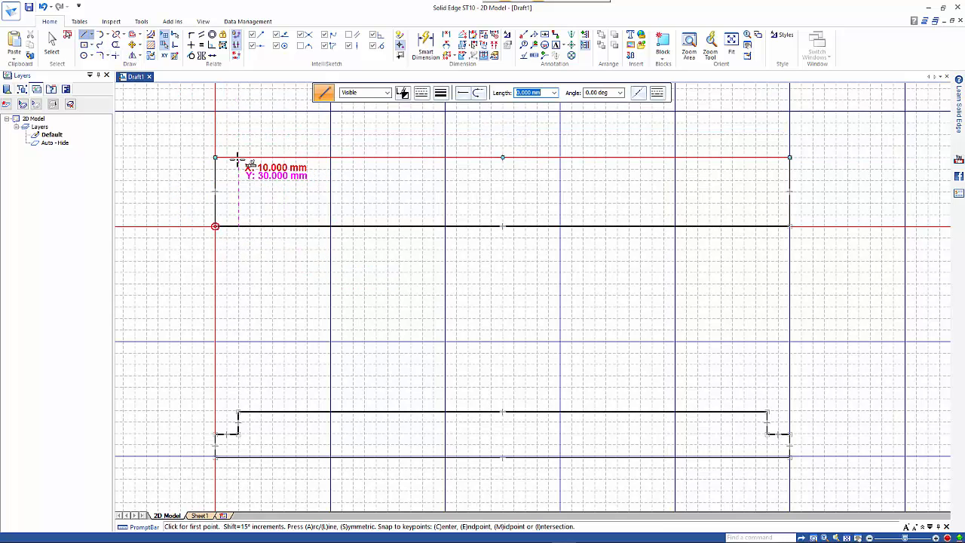
# Begin the top-view rectangle with an edge line near the left end.
pyautogui.click(215, 227)
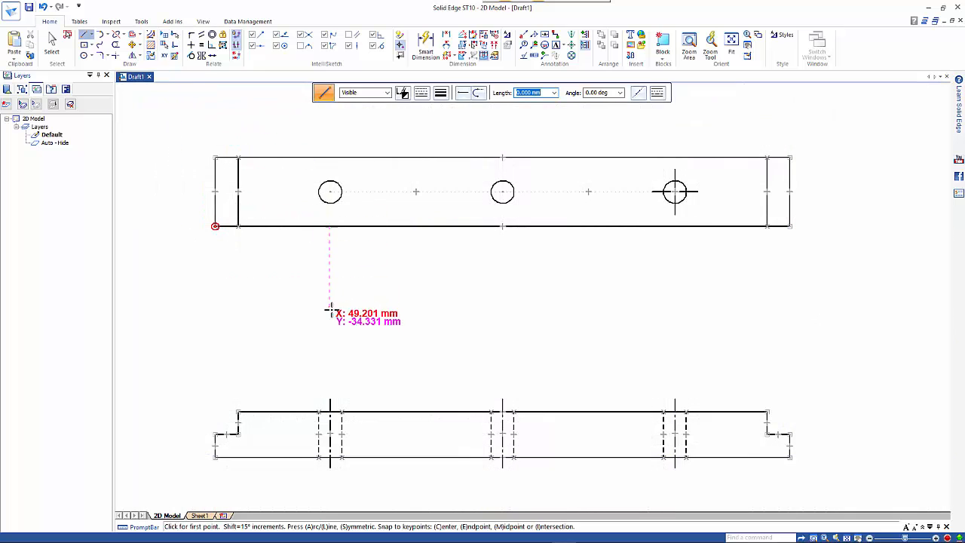
pyautogui.moveTo(667, 344)
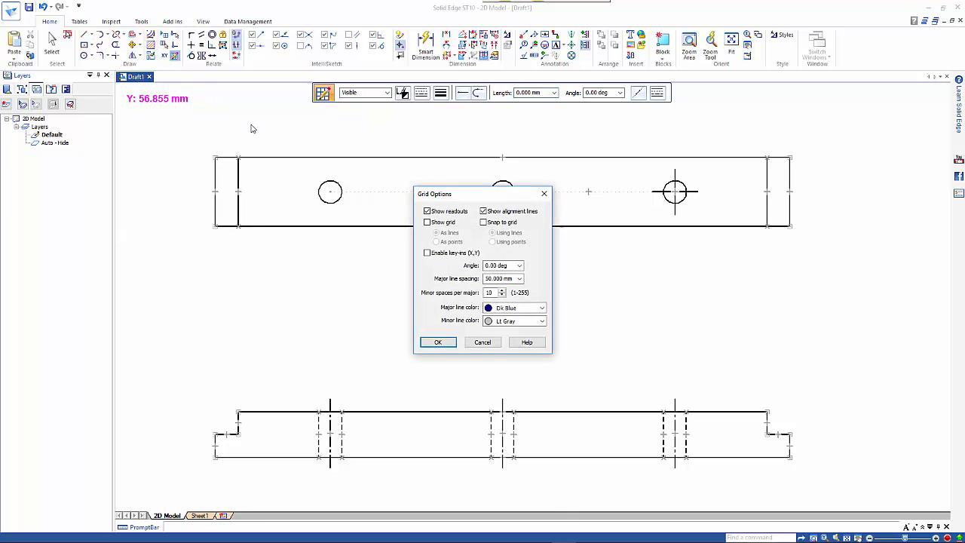
pyautogui.moveTo(481, 264)
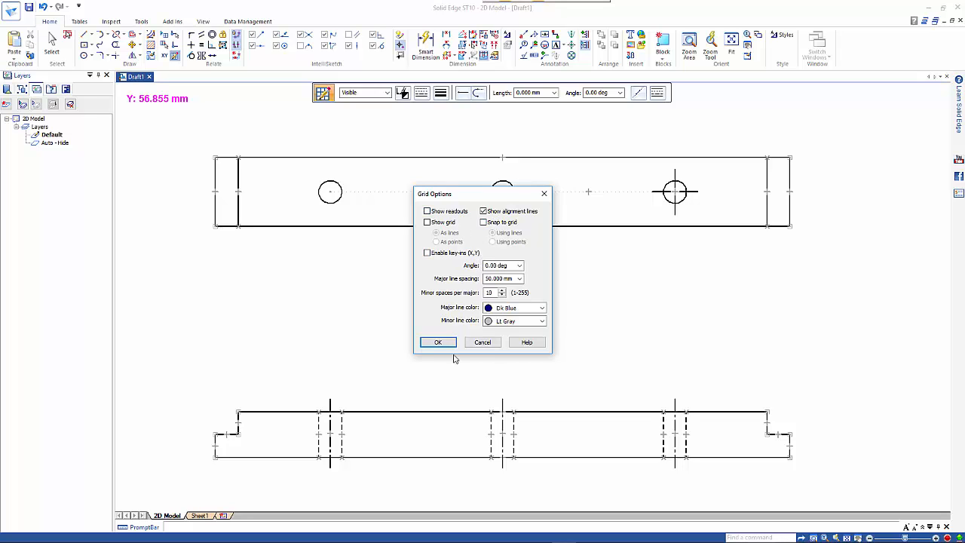
# Confirm Grid Options with Show readouts turned off.
pyautogui.click(438, 341)
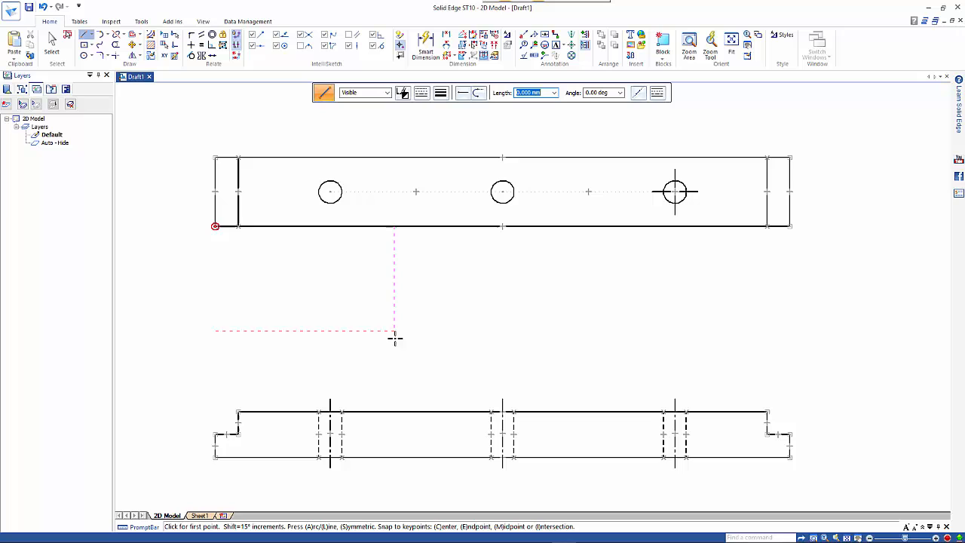